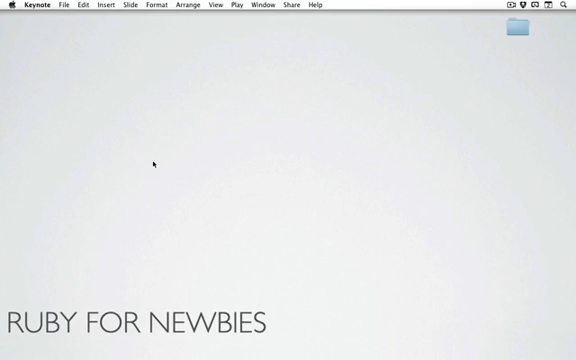
mouse_move(229, 152)
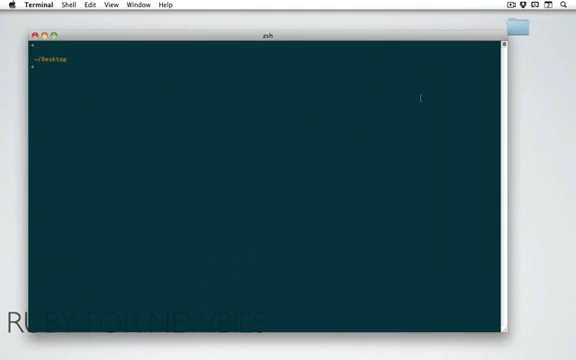
- Start irb, create o = Object.new, and call o.some_method to trigger NoMethodError
text(irb)
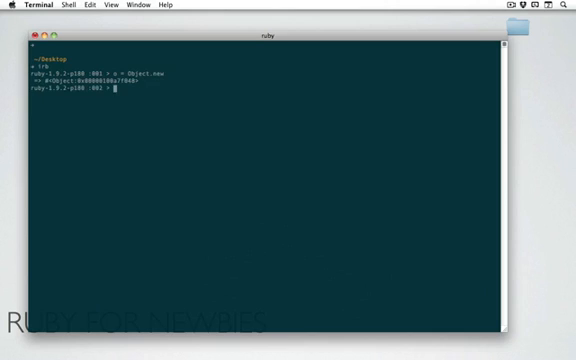
text(o.s)
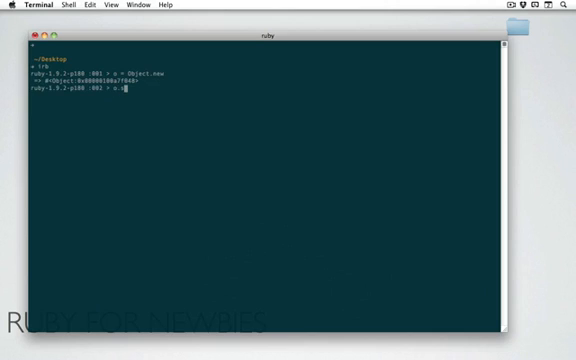
text(ome_method)
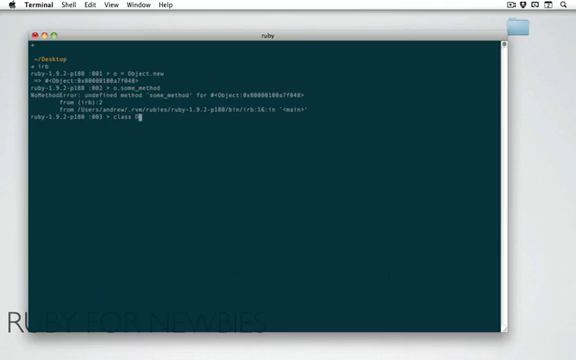
- Define class OurClass with def method_missing name, *args, &block in irb
text(OurClass)
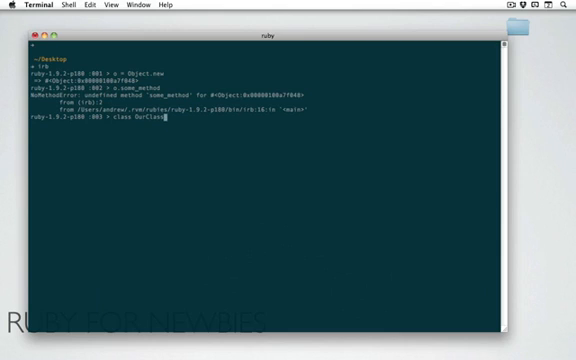
text(def method_missing)
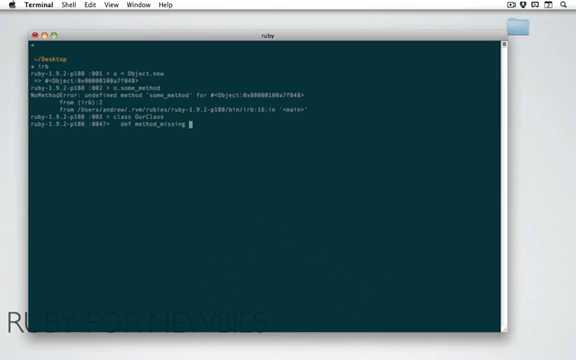
text(name, *args, &)
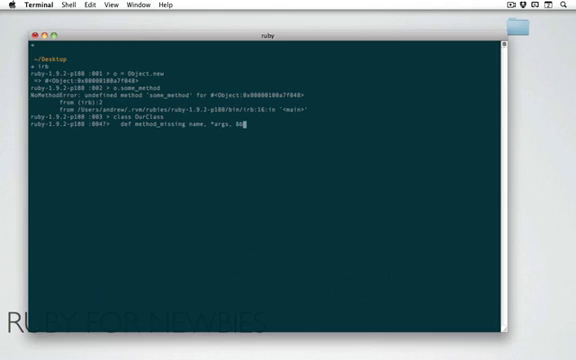
text(block)
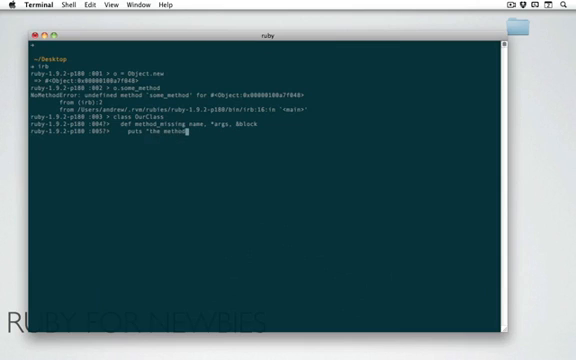
- Make method_missing puts "the method '#{name.to_s}' doesn't exist" and close the method and class with end
text(#{)
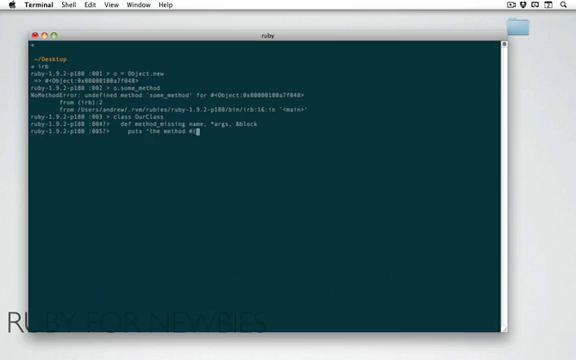
text(name.to_s)
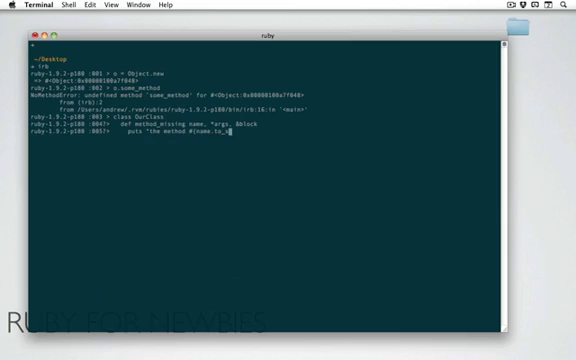
text(doesn't)
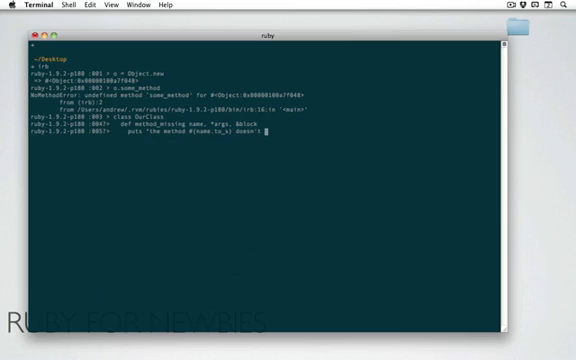
text(exit')
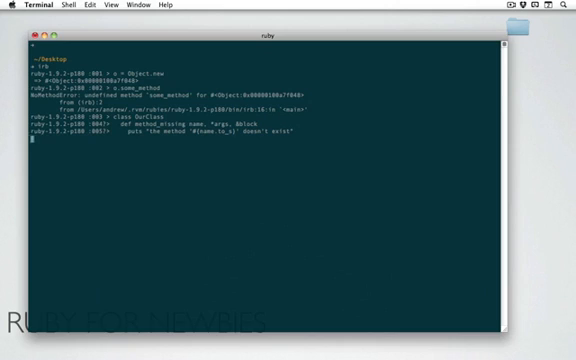
text(end)
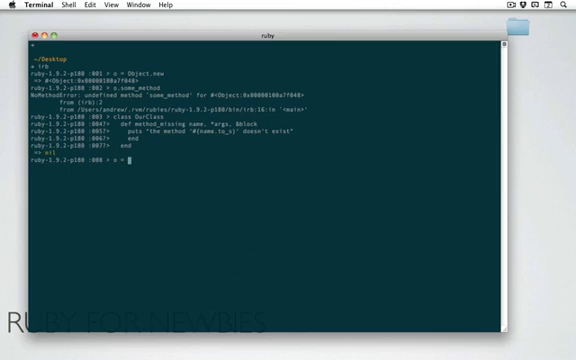
- Call some_method on OurClass.new to see the message, exit irb, and run mvim tuts_site.rb
text(OurClass.new)
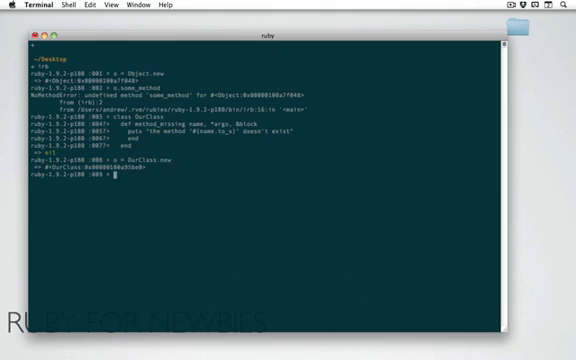
text(o.some_method)
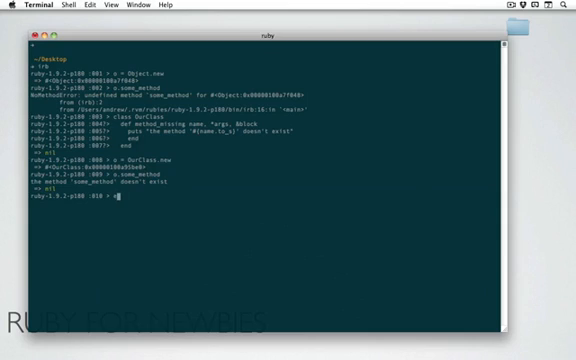
text(exit)
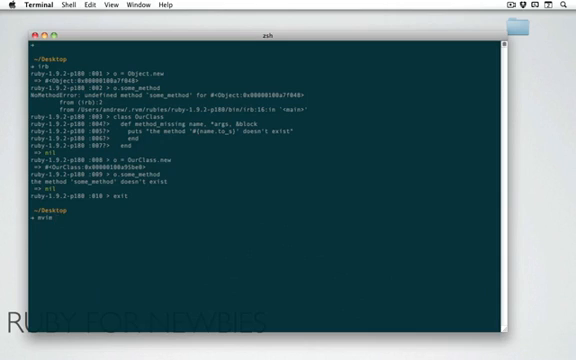
text(tuts_st)
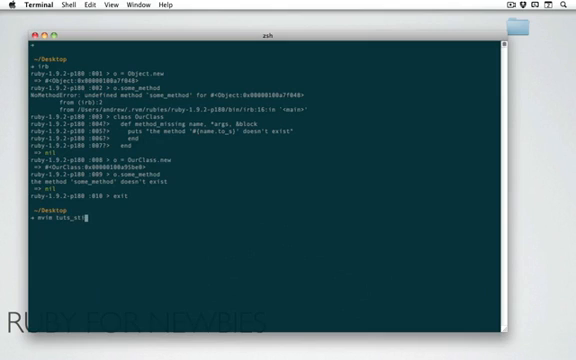
text(.rb)
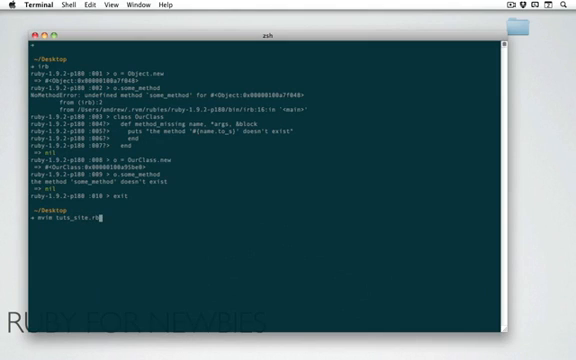
key(Return)
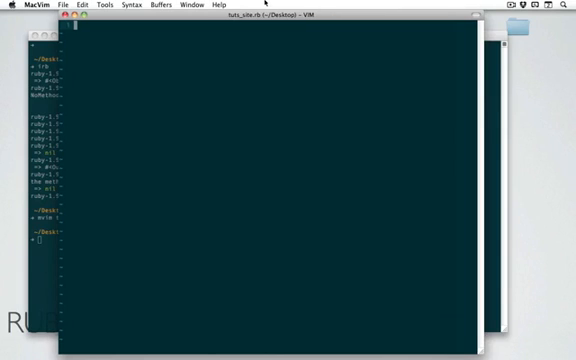
text(class Tuts)
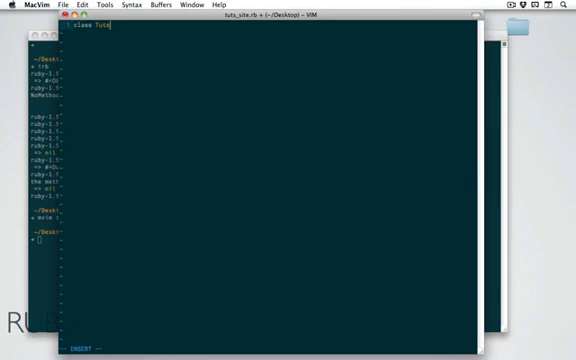
text(Site)
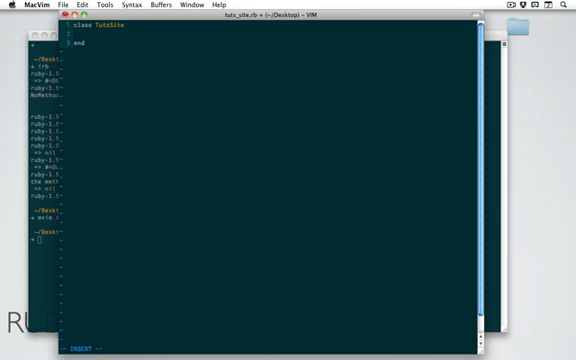
text(def)
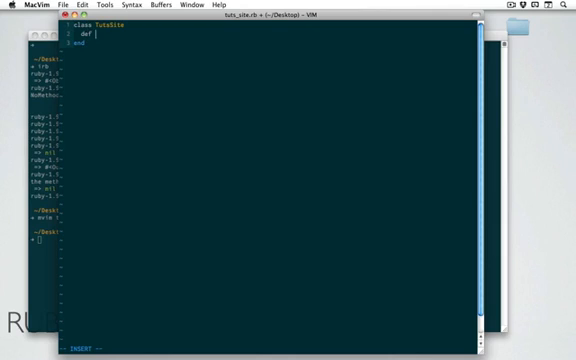
text(initi)
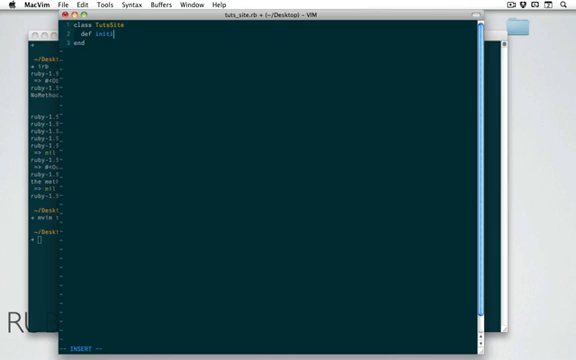
text(alize)
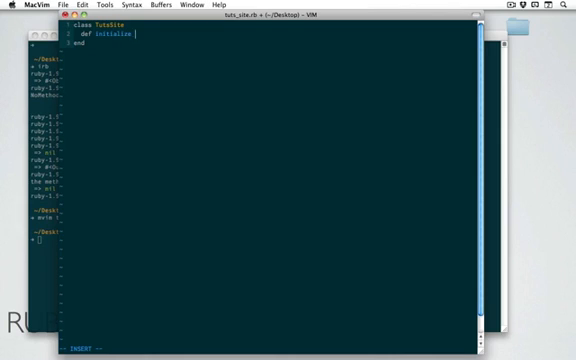
text(name = "",)
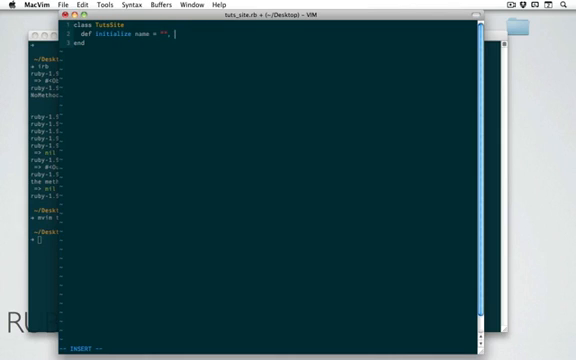
text(tuts = [)
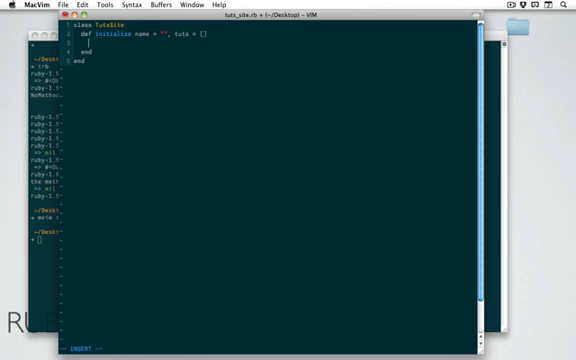
text(@name =)
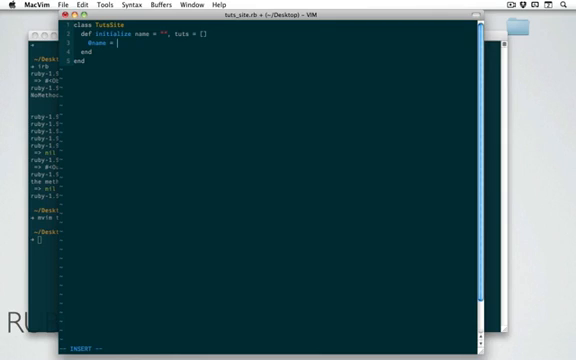
text(name)
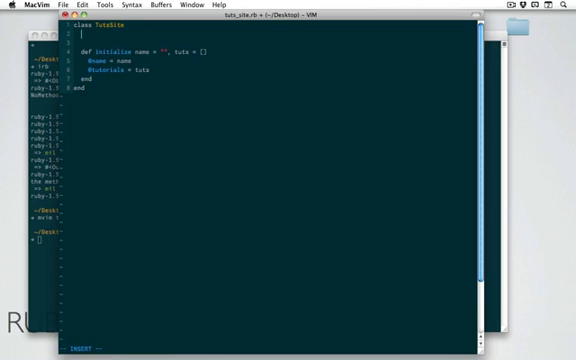
text(attr_accessor)
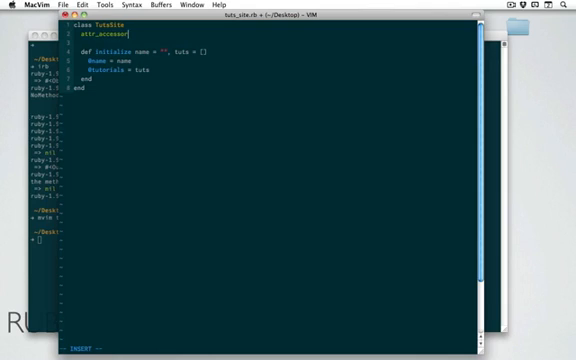
text(:nb)
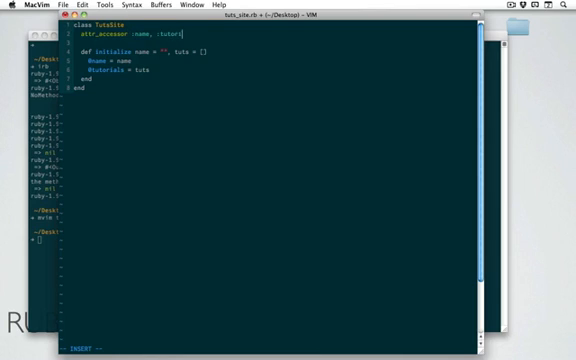
- Finish attr_accessor :tutorials, add an empty get_tuts_about_javascript method, and start a tuts = [] array
text(ials)
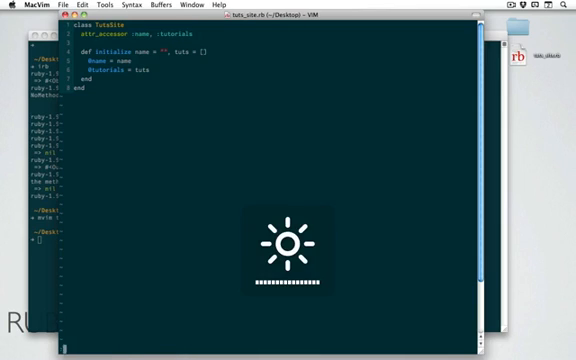
key(i)
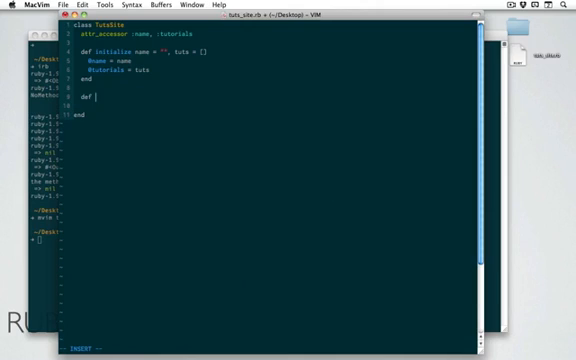
text(get_tuts_about_javascrip)
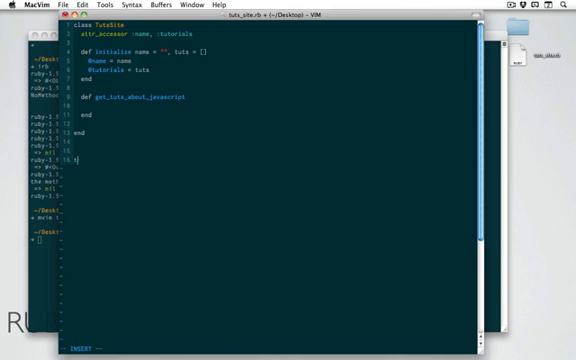
text(tuts = [])
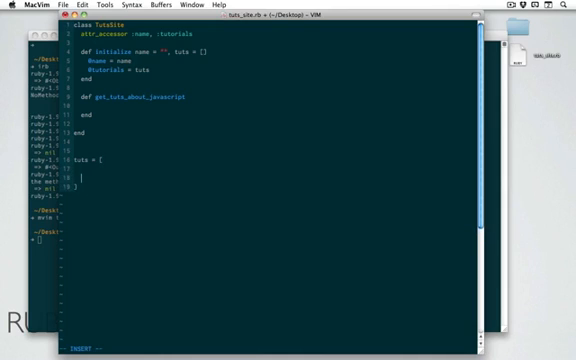
text({})
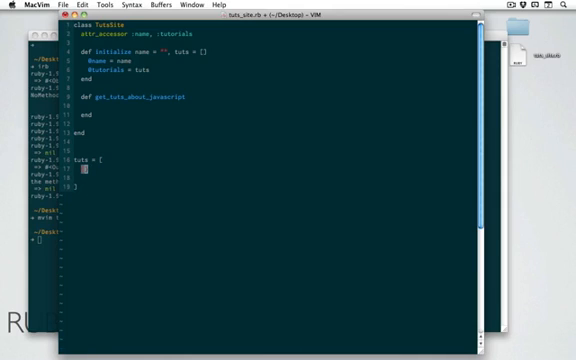
key(i)
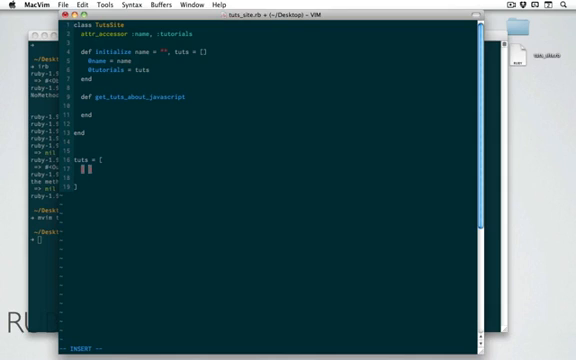
text(title: 'So)
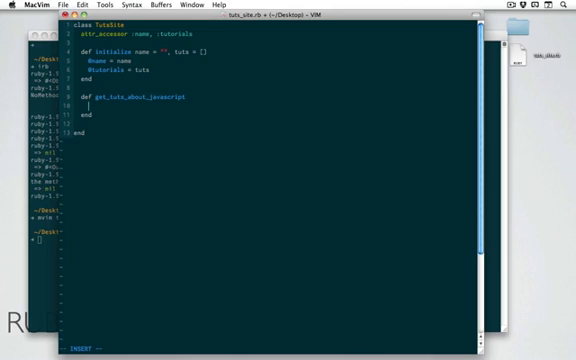
text(u)
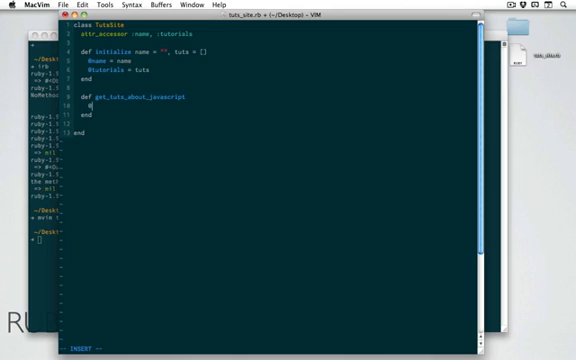
text(@tutorials.se)
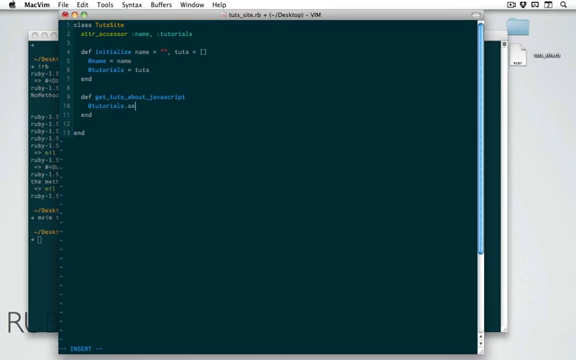
text(lect)
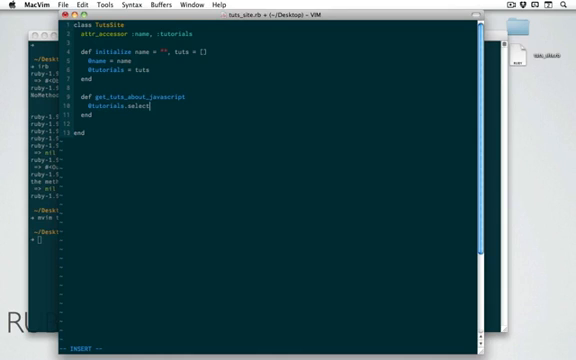
text(do |i|)
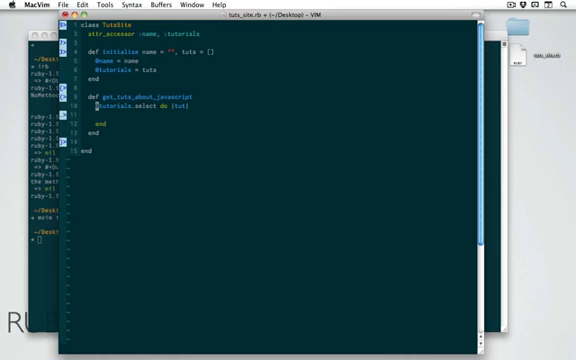
text(return)
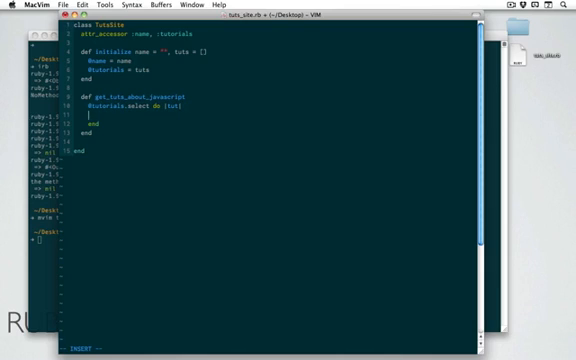
text(tit)
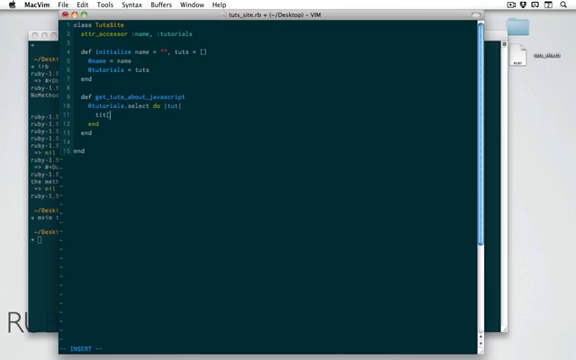
text([:tu)
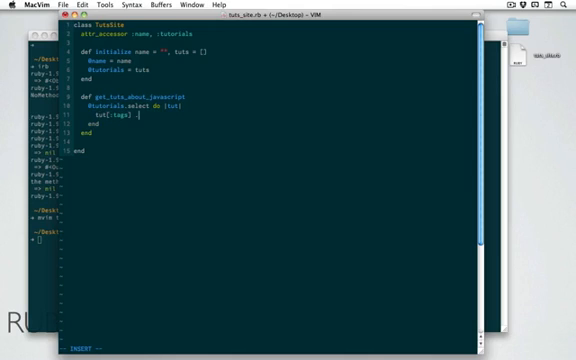
text(include?)
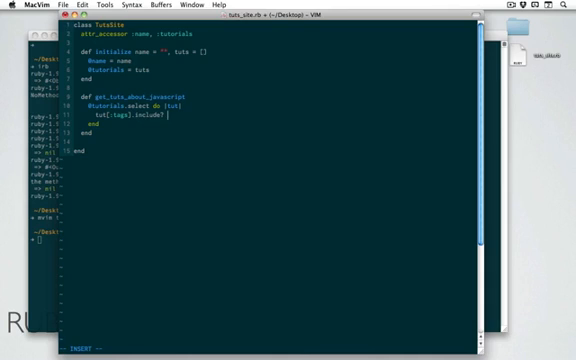
text('javascript")
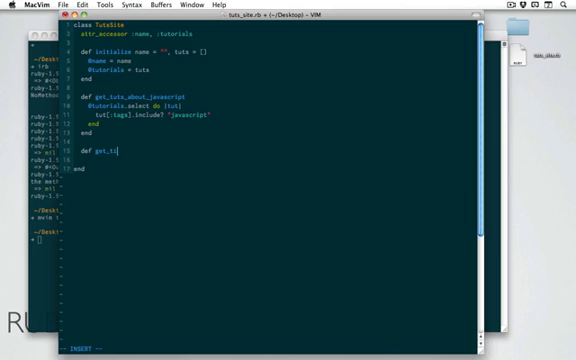
- Write get_tuts_by_jeffrey_way selecting tutorials whose tut[:author] equals "Jeffrey Way"
text(uto)
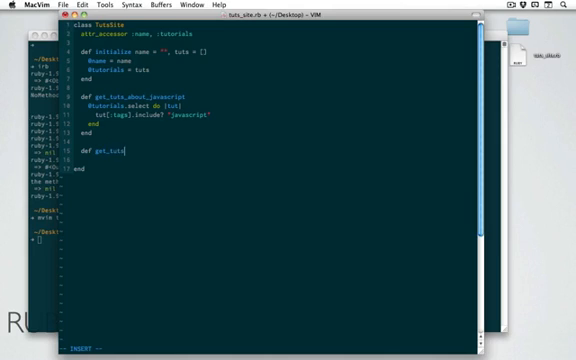
text(_by_)
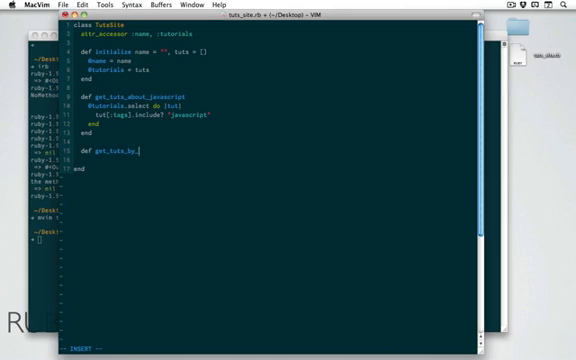
text(jeffrey_way)
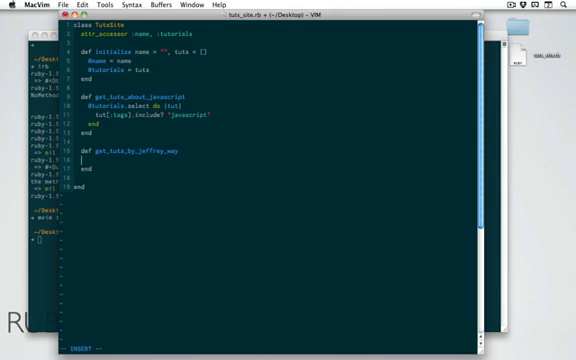
text(@tutorials)
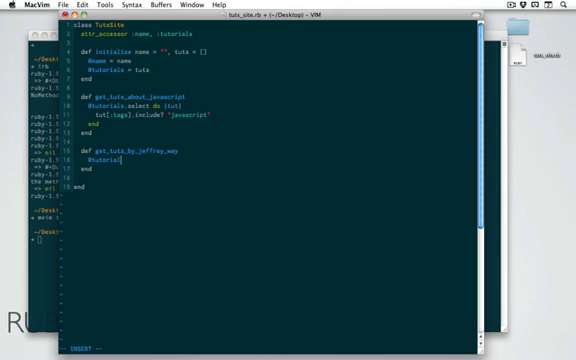
text(.select do |tut|)
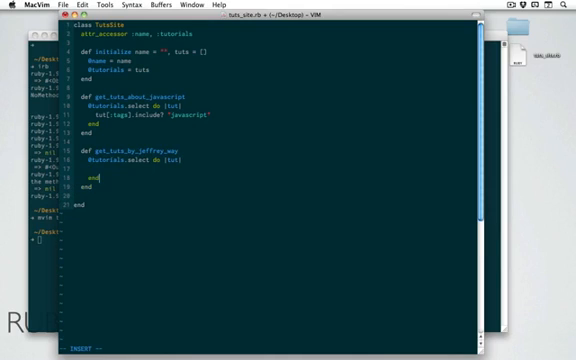
text(tut[:auth)
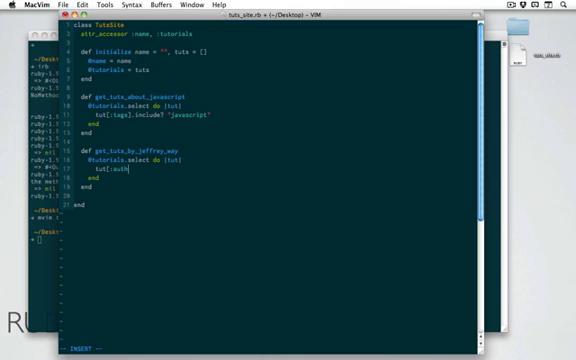
text(or] =~)
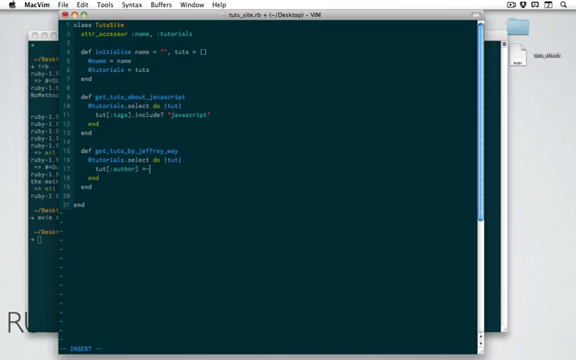
text("jw)
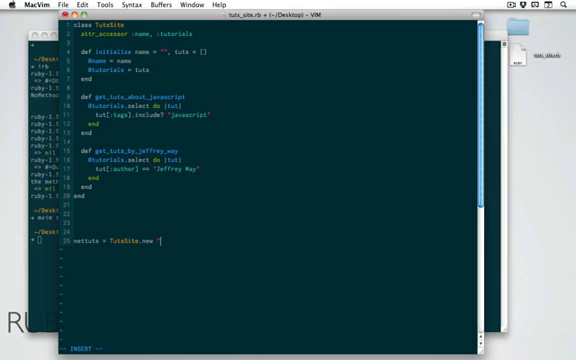
- Create nettuts as TutsSite.new "Nettuts+" with the sample tutorials array inserted
text(Nettuts',)
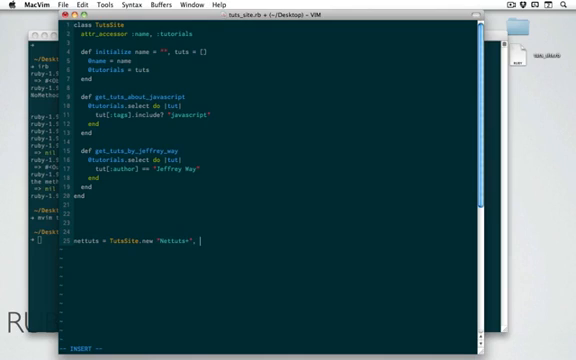
text(tuts)
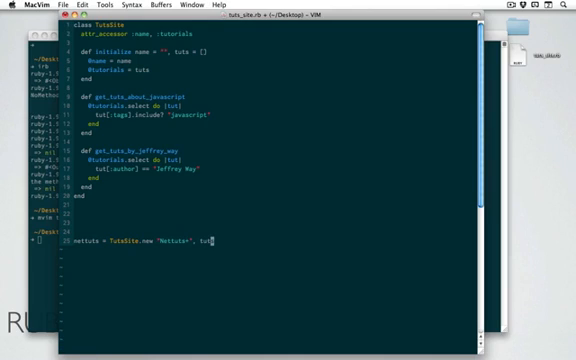
key(i)
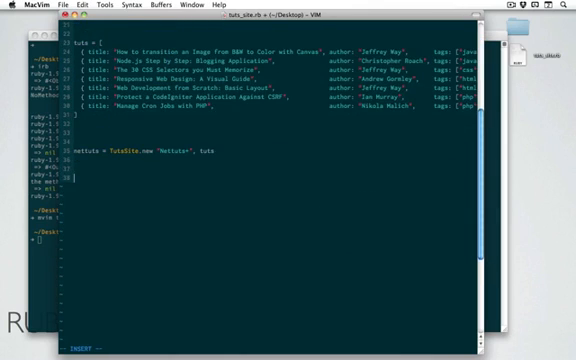
- Add a puts nettuts.get_tuts_about_javascript line and save tuts_site.rb
text(puts)
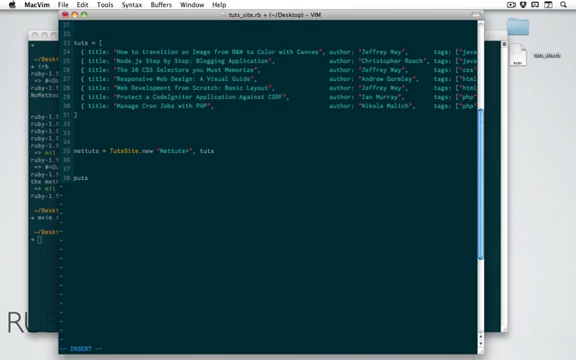
text(nettuts.ge)
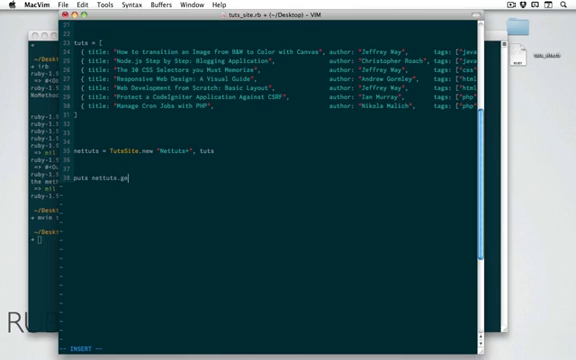
text(_tut)
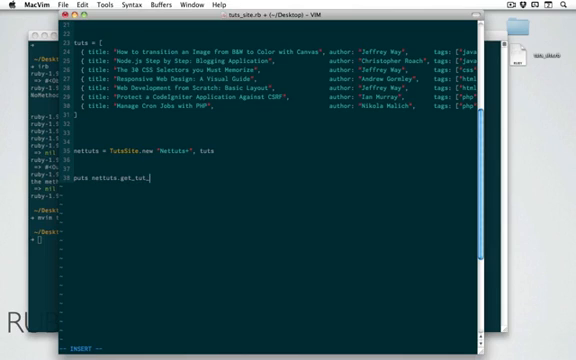
text(_about_ja)
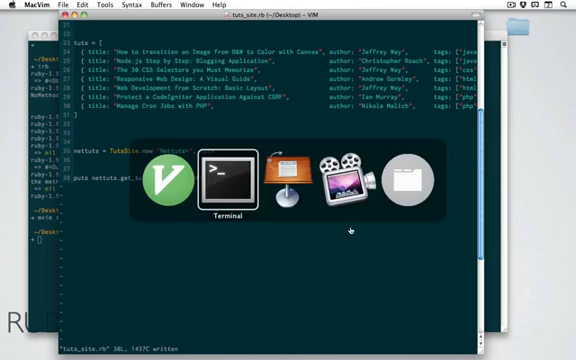
- Run ruby tuts_site.rb in Terminal to print the two JavaScript tutorials, then return to MacVim
click(218, 182)
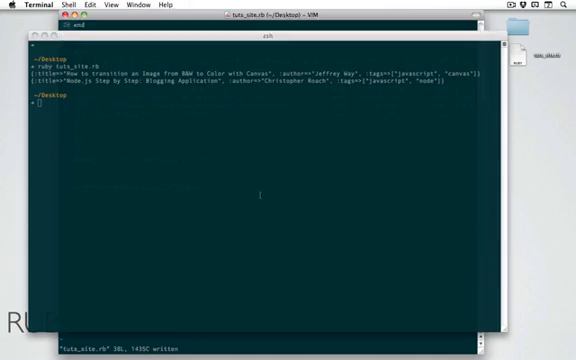
key(Return)
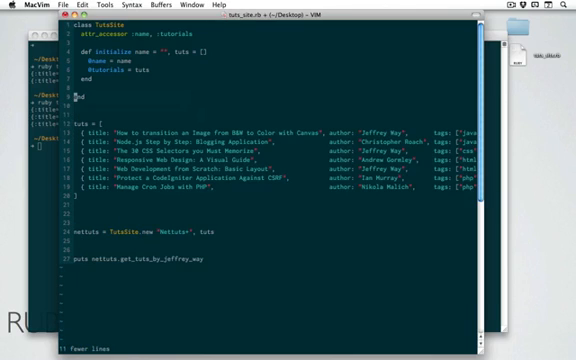
text(def method_missing name)
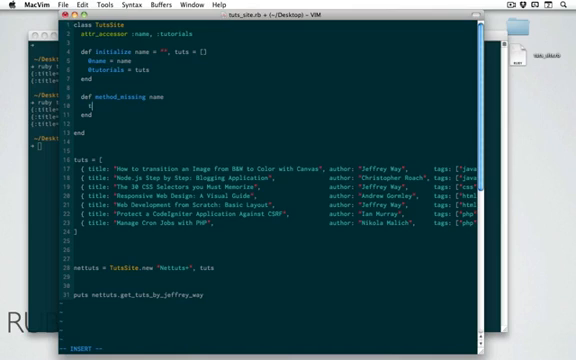
text(tuts = @tutor)
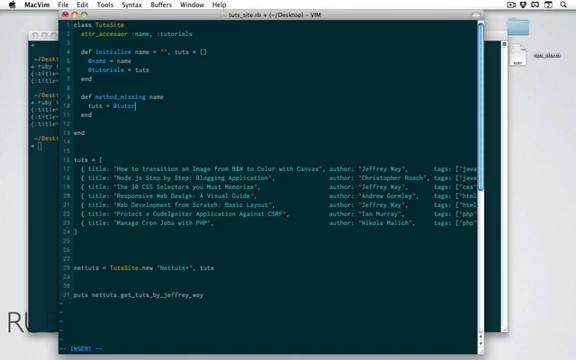
text(ials.dup)
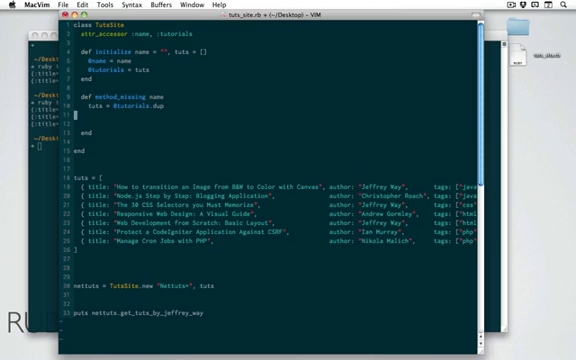
key(i)
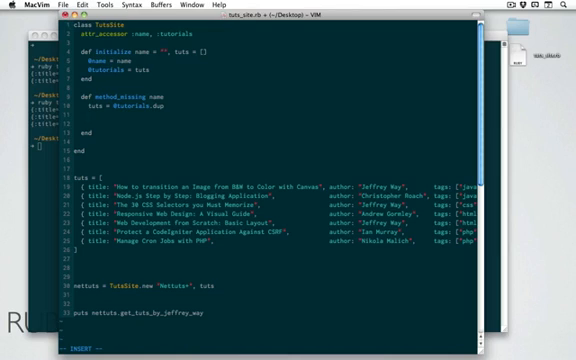
text(name =)
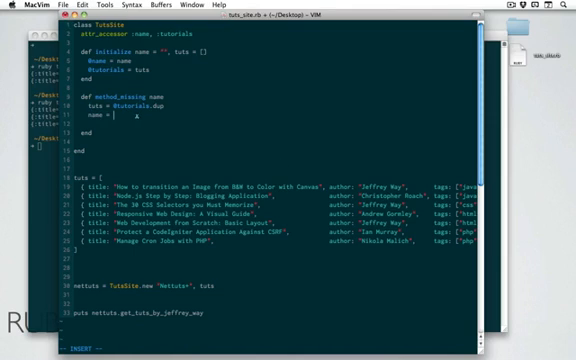
text(name.to)
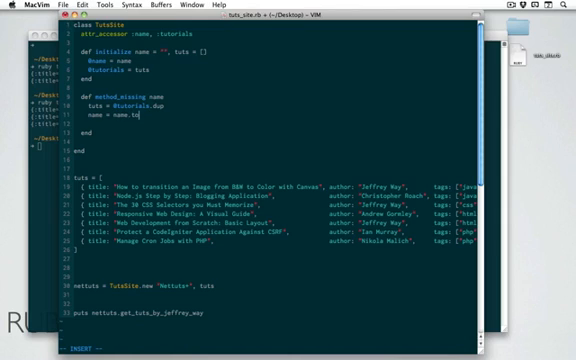
text(_s.downcase)
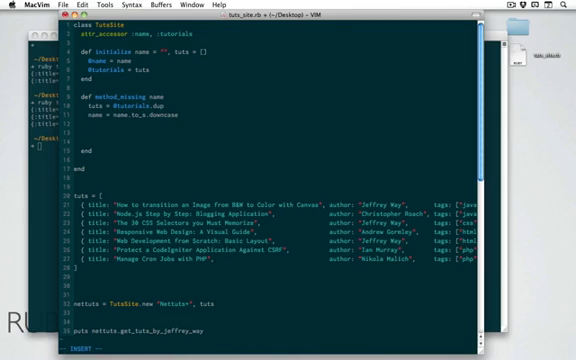
- Add an if/else whose else sets tuts to "This object doesn't support the method '#{name}'", then return tuts
text(if ())
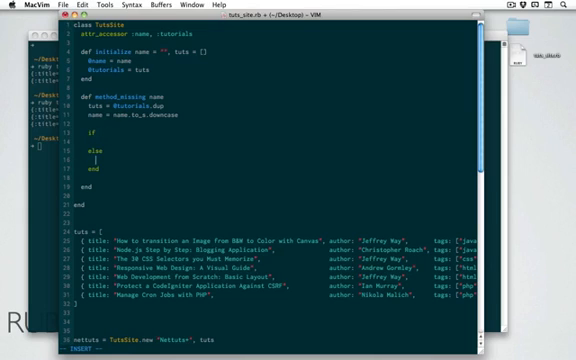
text(tuts = "This object)
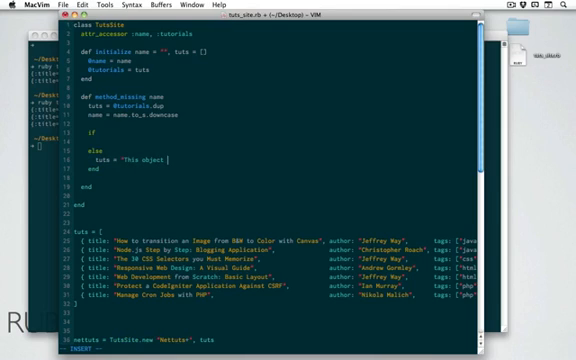
text(doesn't support the methon '#{name)
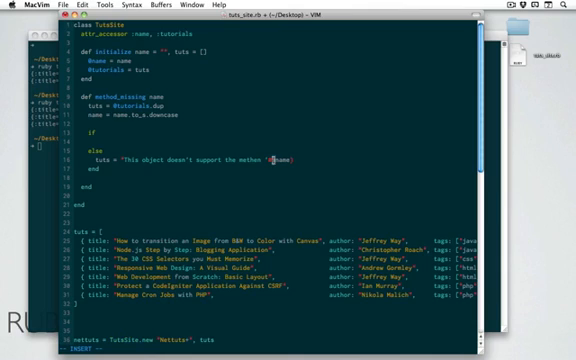
text(}")
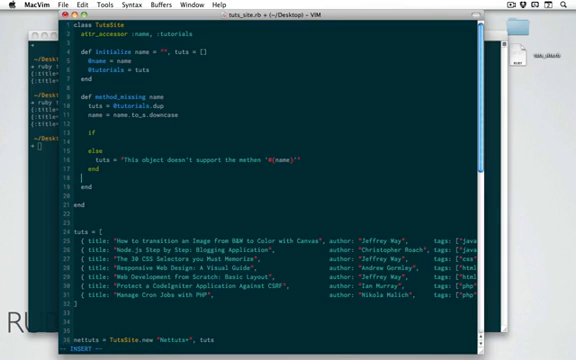
text(tuts)
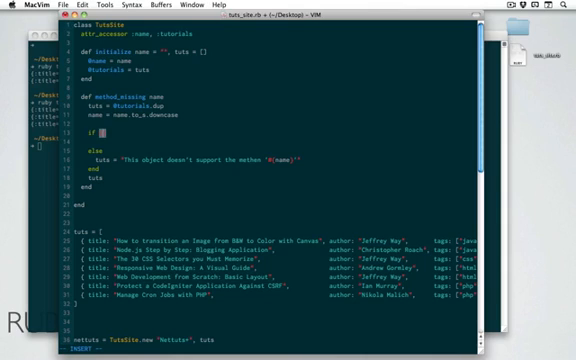
- Set the if condition to md = /get_tuts_(by_|about_)(\w+?)((_by_|_about_)(\w+))?$/.match name
text(nd =)
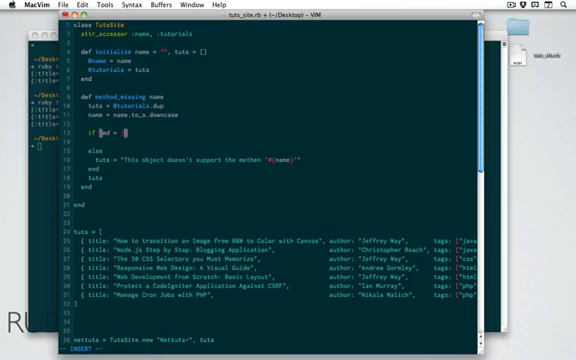
text(//.match name))
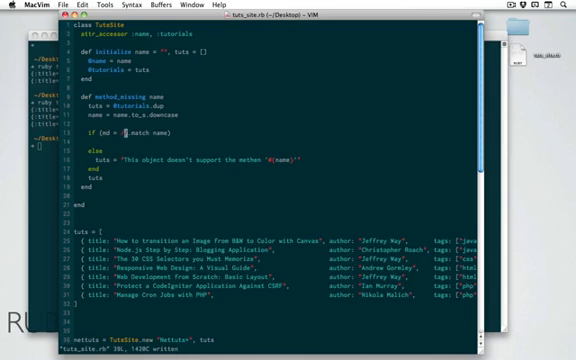
key(i)
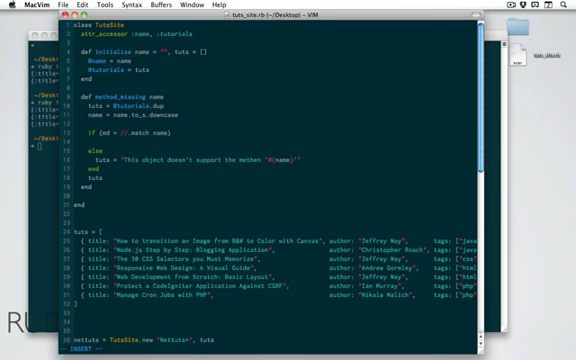
text(get_tuts_(by_)
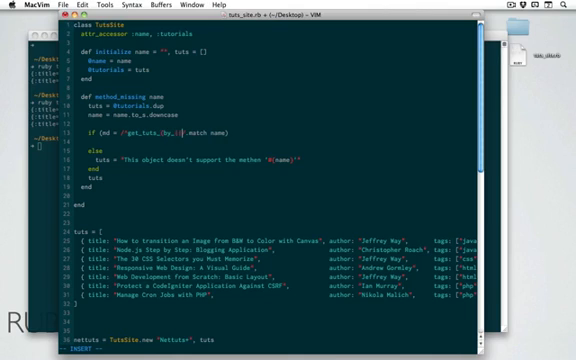
text(about_)
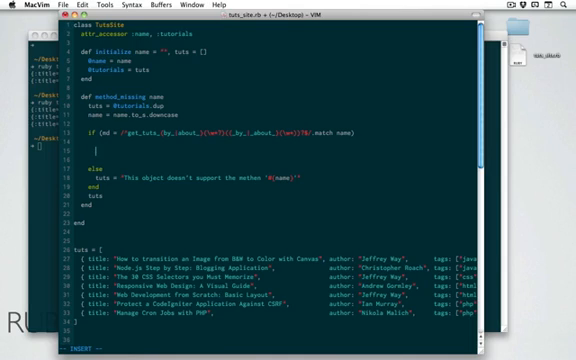
- Type numbered notes on the regex capture groups (tag, _by_/_about_, author) inside the if, then delete them
text(0.)
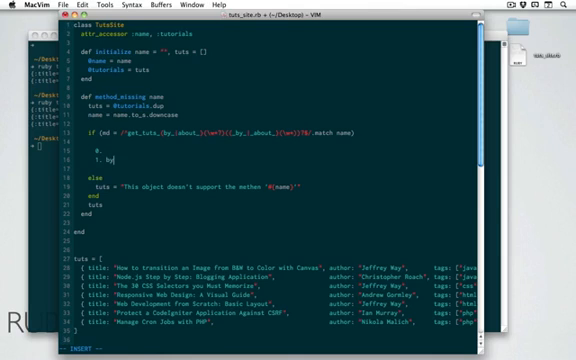
text(/ aout_)
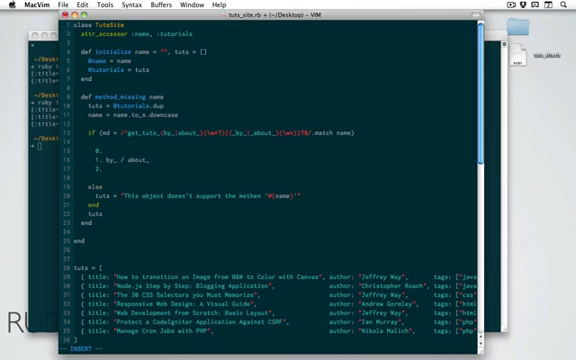
text(tag /)
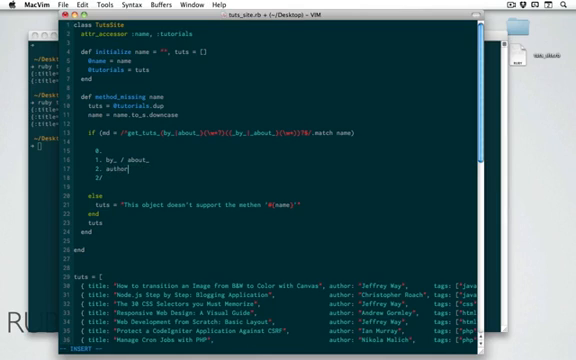
text(about)
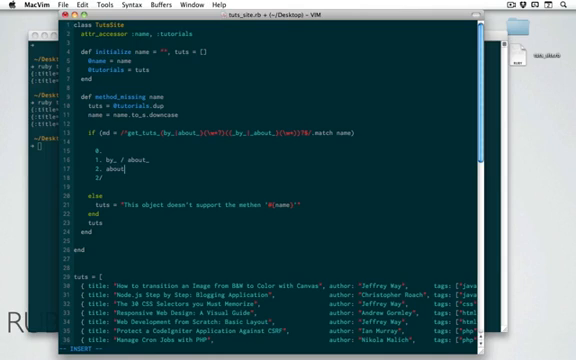
text(/ tag)
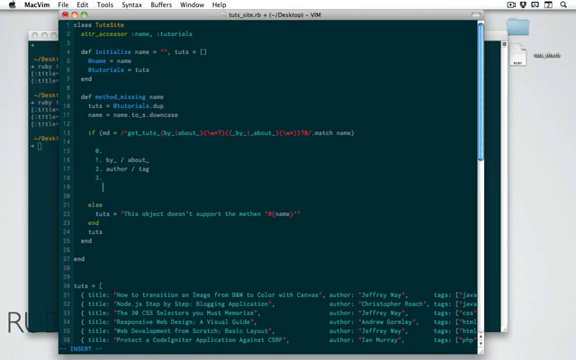
text(4.)
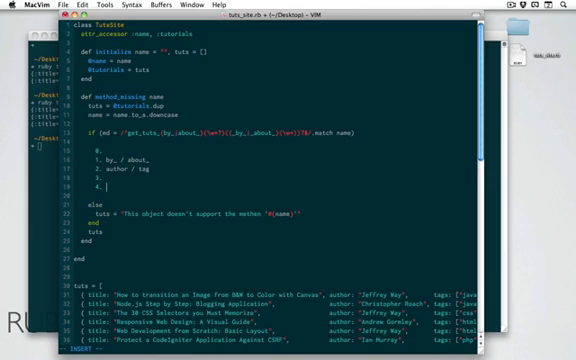
text(_by)
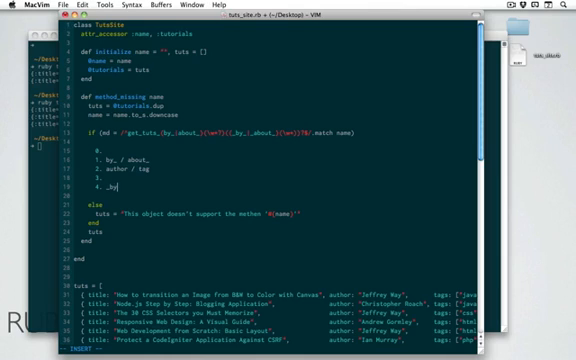
text(/ _about_)
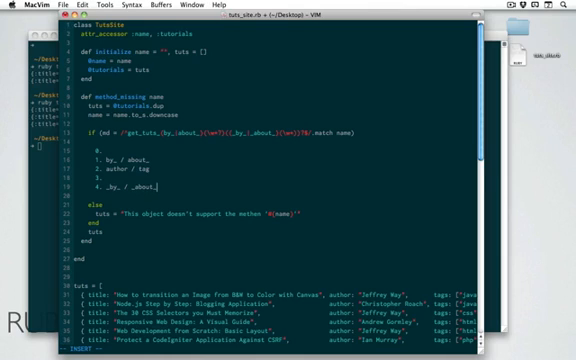
text(5/)
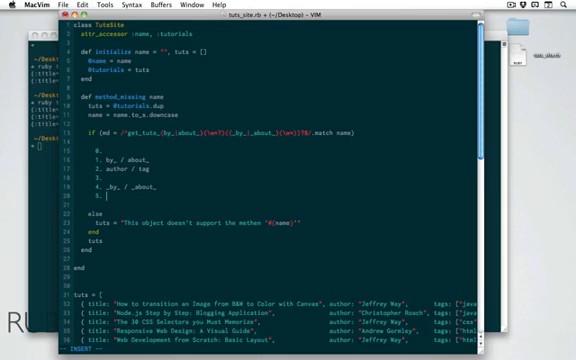
text(author / tag)
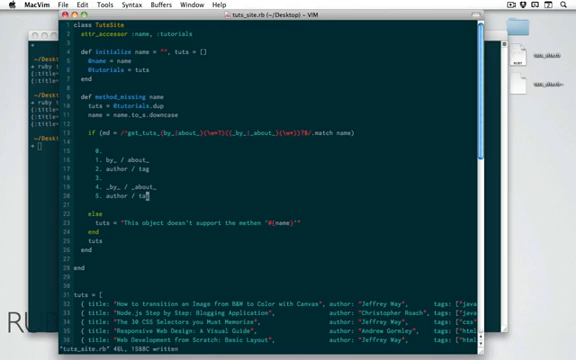
key(V)
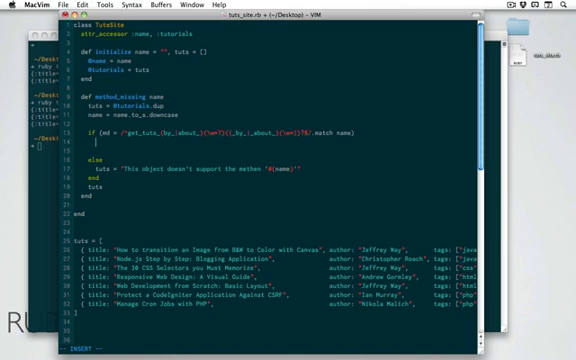
- Add if md[1] == 'by_' with tuts.select! keeping tutorials whose author matches md[2]
text(if md[1] == 'by_)
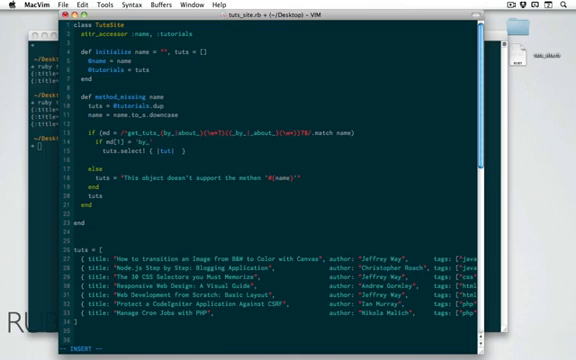
text(tut[:author)
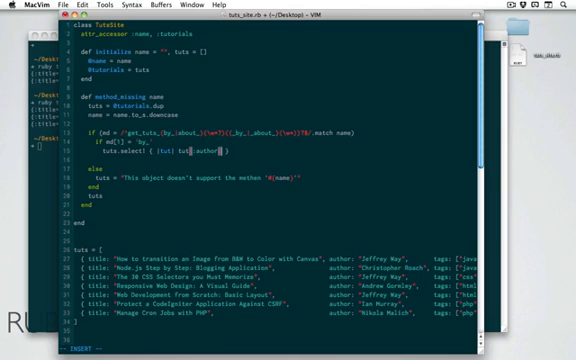
text(.dwc)
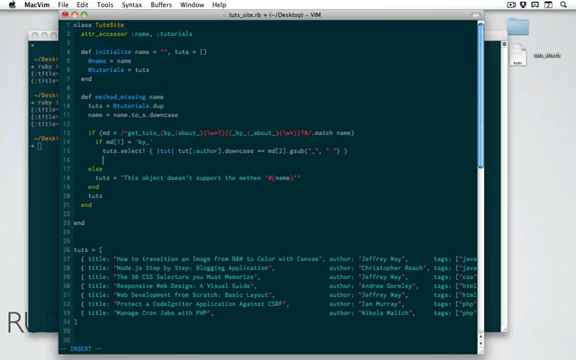
- Also filter tuts by tags matching md[5] when md[4] == '_about_'
text(tuts.sle)
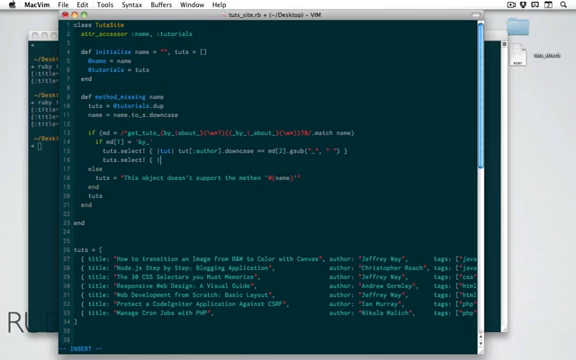
text(tit)
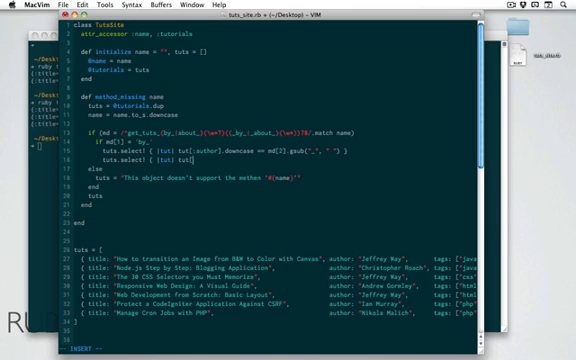
text(tag)
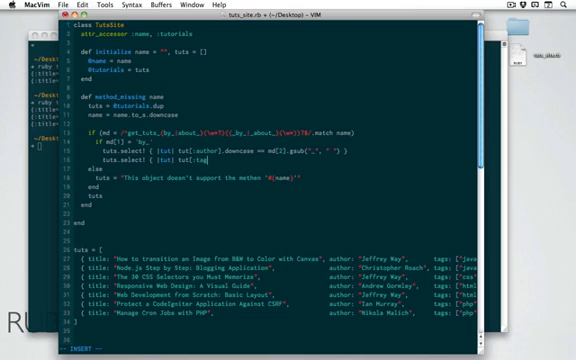
text(s)
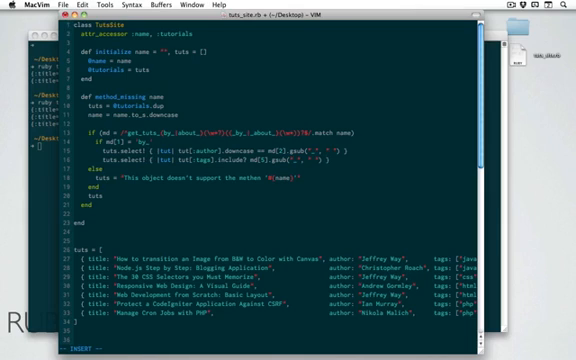
text(if)
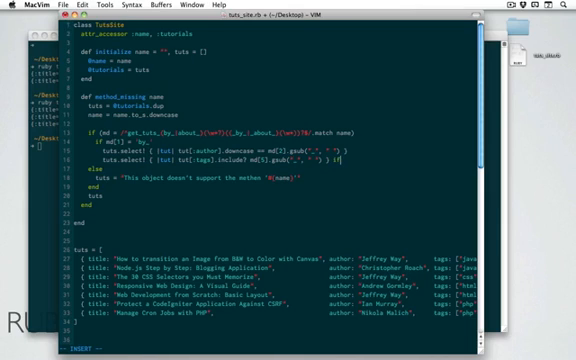
text(md[4] ==)
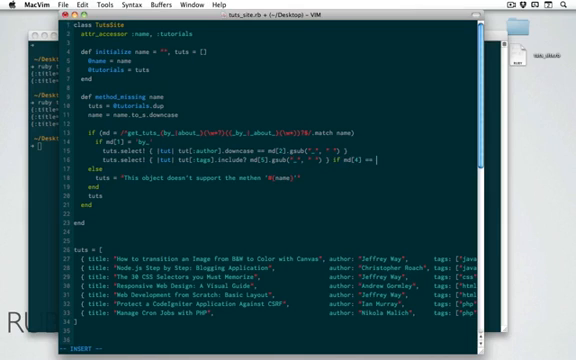
text(_about_")
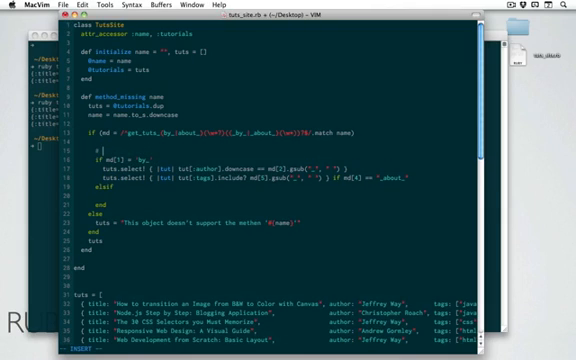
- Add comment # get_tuts_by_andrew_burgess_about_ruby and an elsif testing md[1] == 'about_'
text(get_tuts.)
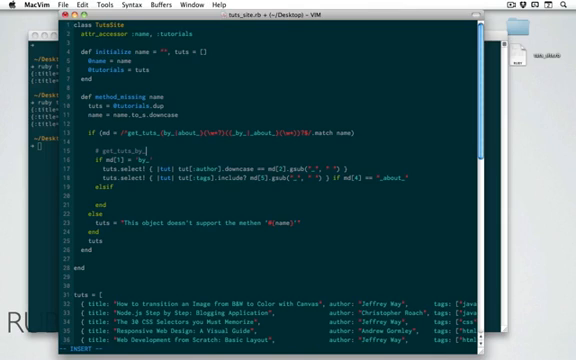
text(andrew)
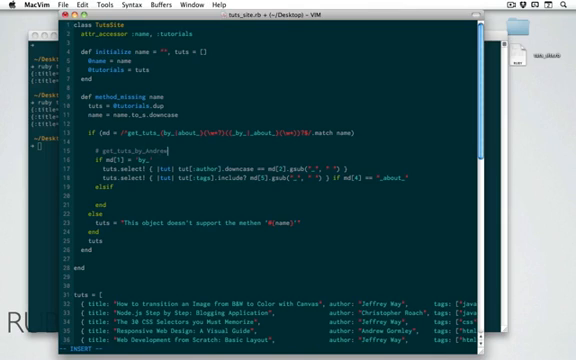
text(_burgess)
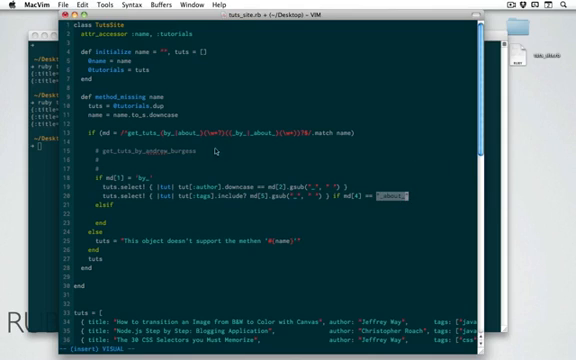
text(_about)
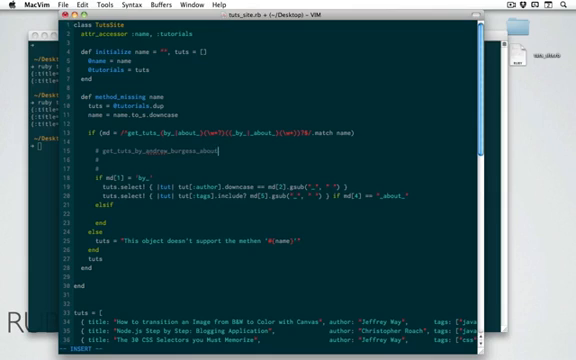
text(_ruby)
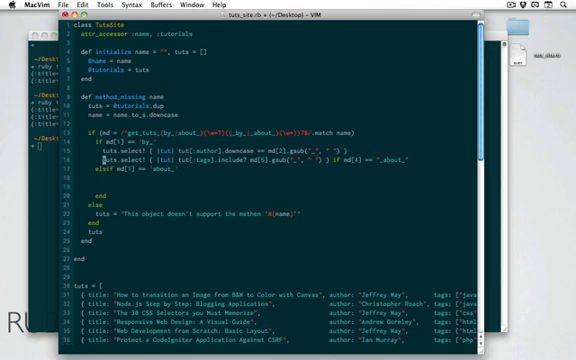
- Copy the filter lines into the about_ branch: tags from md[2], author md[5] when '_by_'; save
key(V)
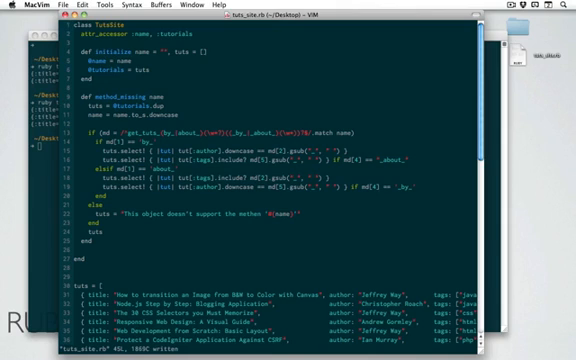
scroll(down, 3)
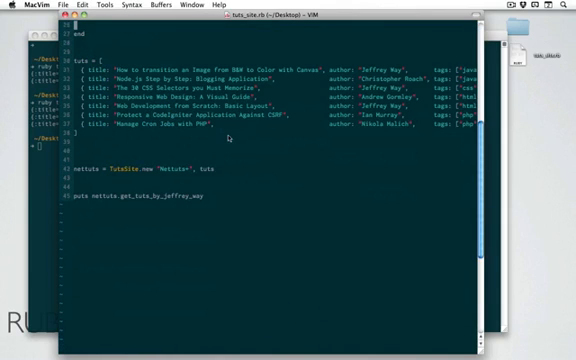
mouse_move(162, 190)
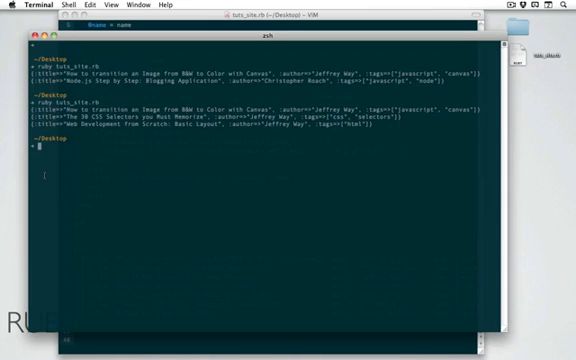
key(Return)
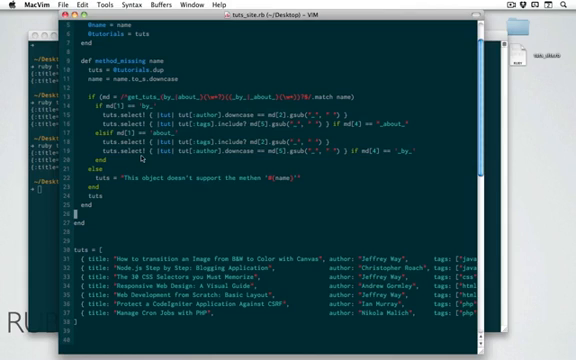
scroll(right, 3)
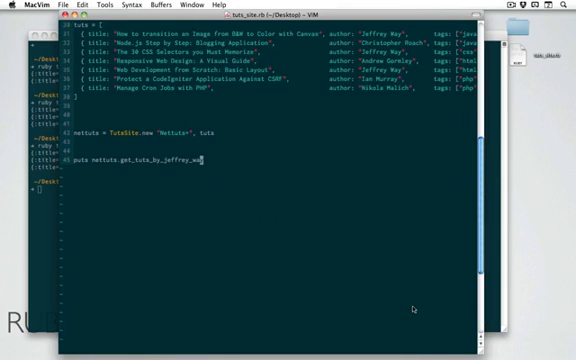
- Try the puts test line with get_tuts_about_canvas, then about_php_by_ian variants
text(_about_)
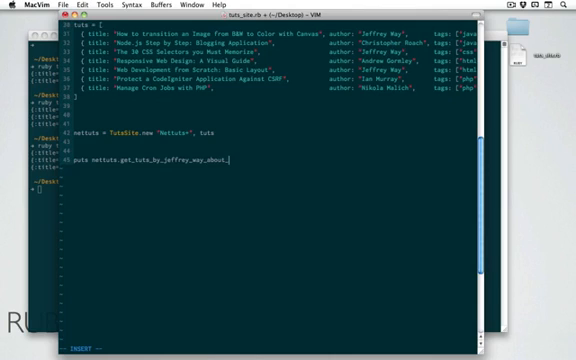
text(canvas)
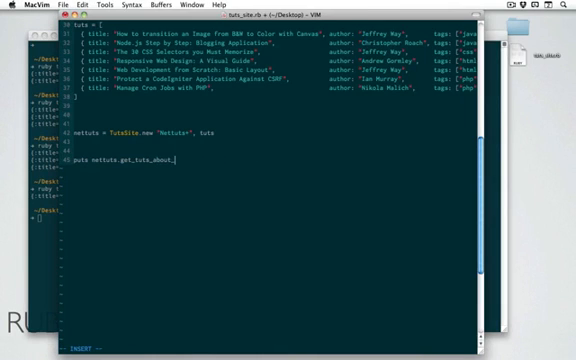
text(php)
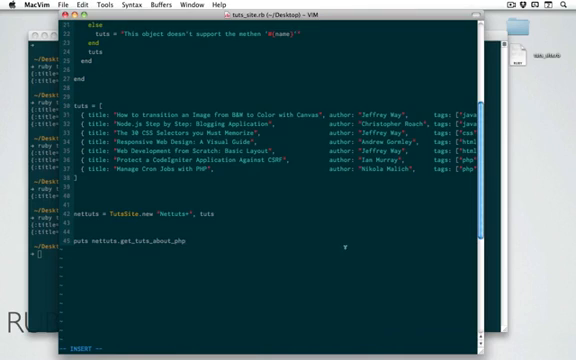
text(_by)
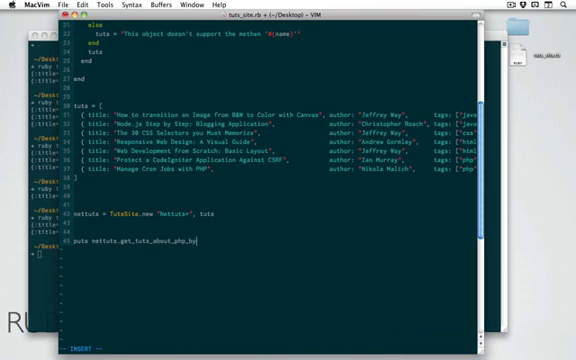
text(_ian)
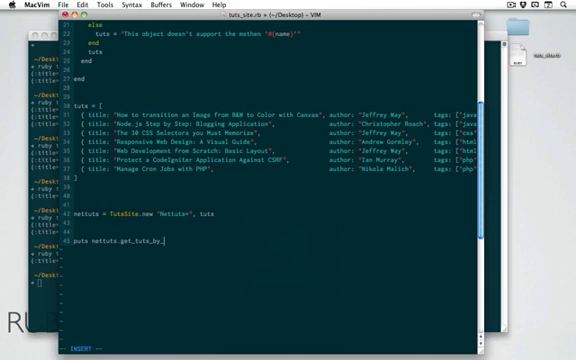
- Change the test line to puts nettuts.get_tuts_by_christopher_roach
text(christopher_)
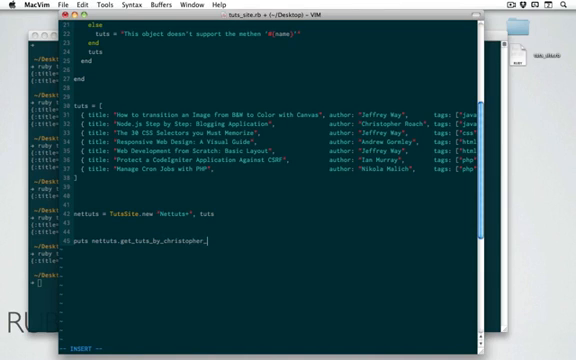
text(roach)
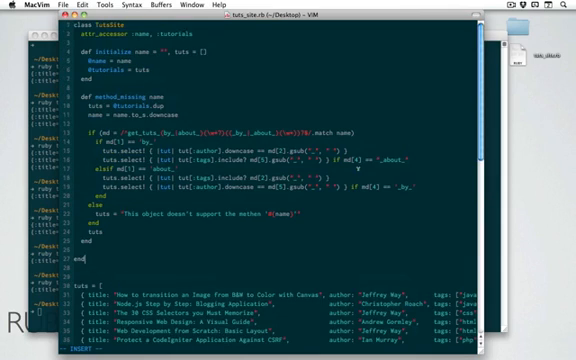
scroll(down, 3)
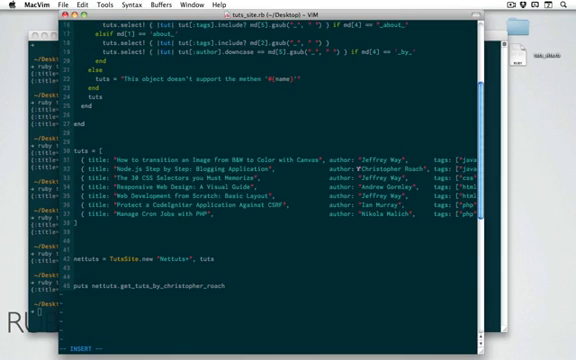